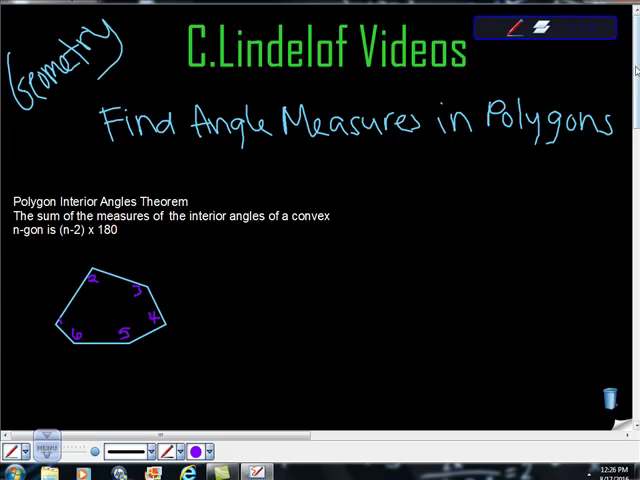
Scroll down past the title to the Polygon Interior Angles Theorem and its labelled pentagon
{"action": "scroll", "scroll_direction": "down", "scroll_amount": 3}
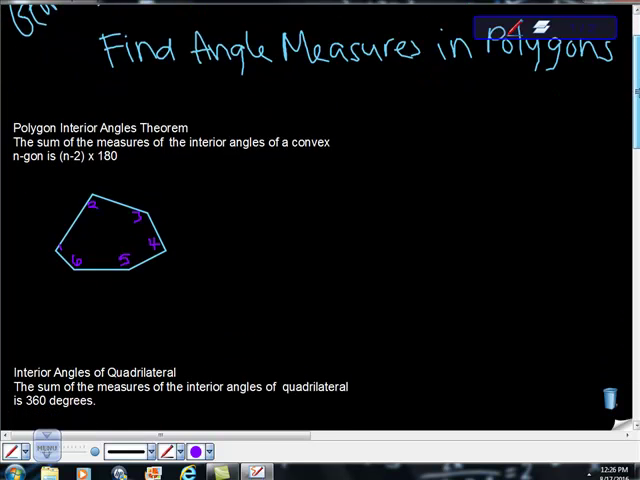
{"action": "scroll", "scroll_direction": "down", "scroll_amount": 3}
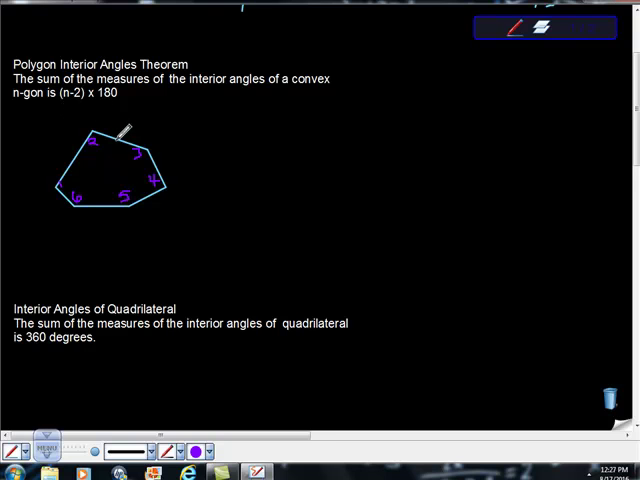
{"action": "mouse_move", "coordinate": [110, 184]}
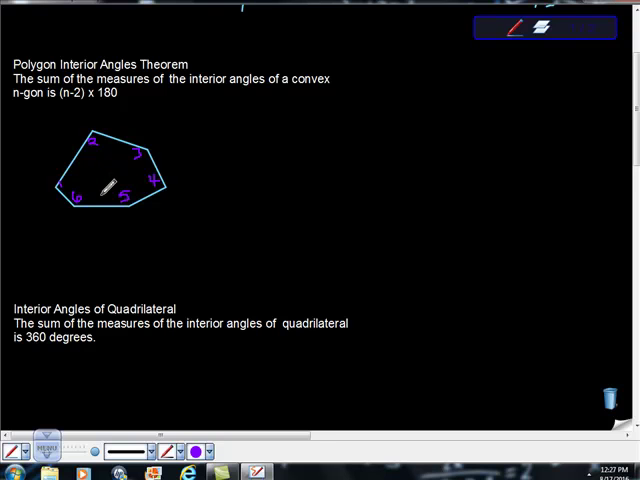
{"action": "mouse_move", "coordinate": [136, 136]}
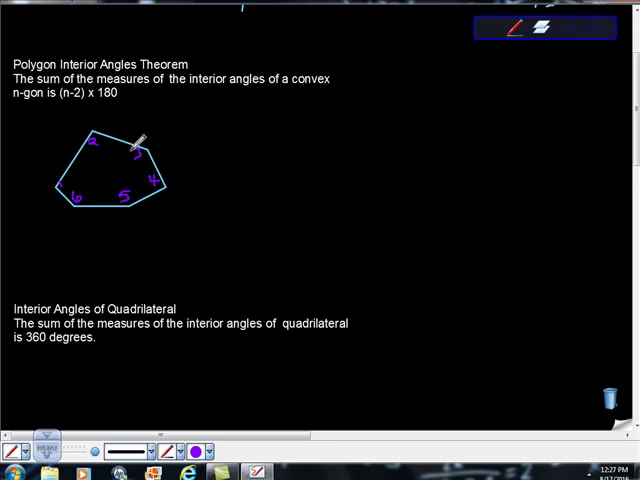
Handwrite m∠1+m∠2…+m∠n = (n−2)·180° under the polygon and move down to the exterior theorem
{"action": "left_click_drag", "start_coordinate": [20, 264], "coordinate": [36, 264]}
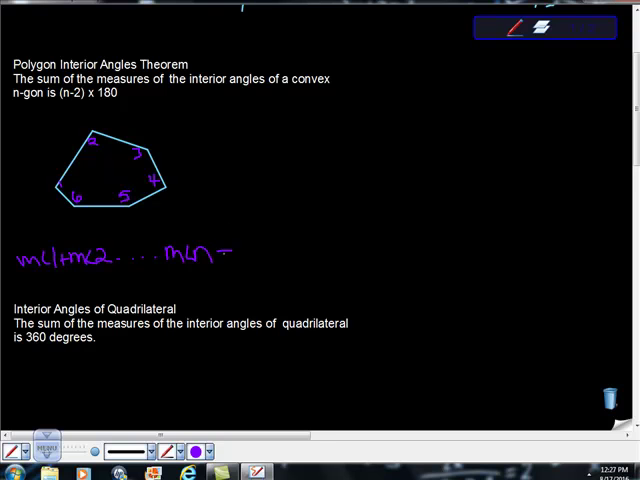
{"action": "left_click_drag", "start_coordinate": [240, 252], "coordinate": [356, 250]}
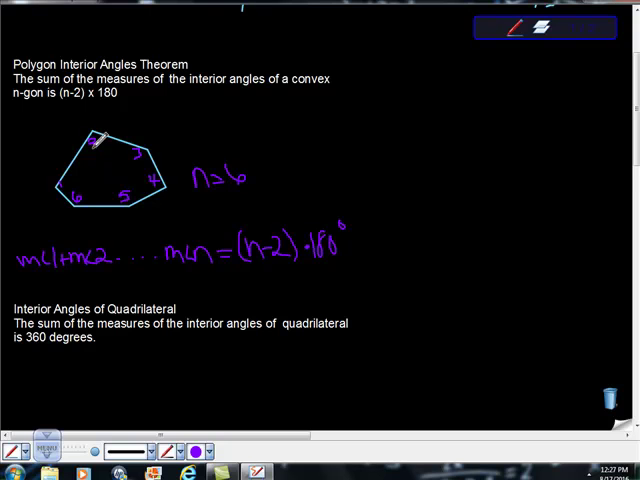
{"action": "scroll", "scroll_direction": "down", "scroll_amount": 3}
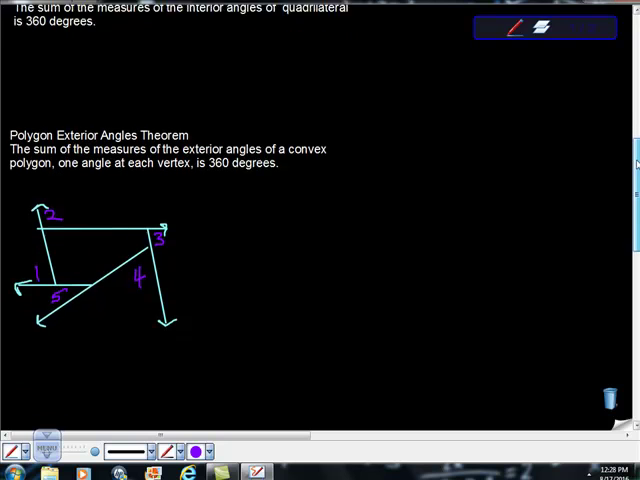
Handwrite the exterior angle sum m∠1+m∠2…+m∠n = 360° beneath the diagram
{"action": "scroll", "scroll_direction": "up", "scroll_amount": 3}
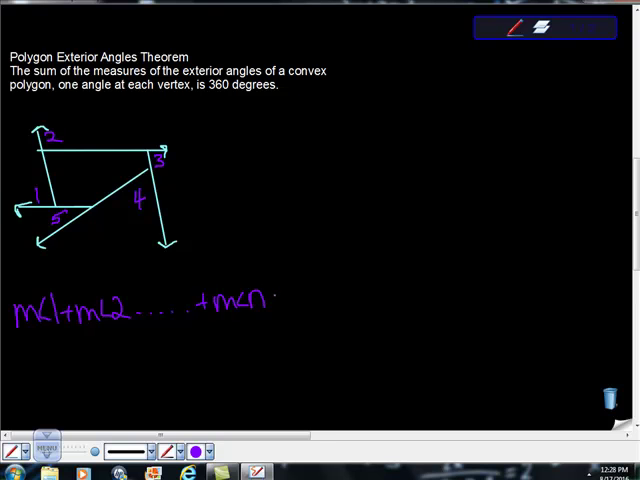
{"action": "left_click", "coordinate": [284, 304]}
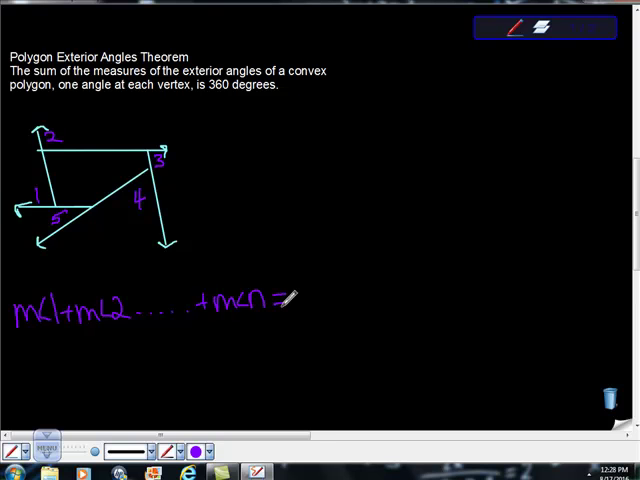
{"action": "type", "text": "36"}
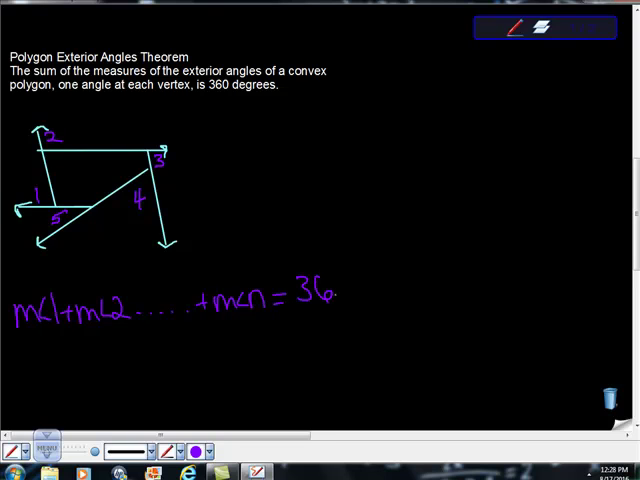
{"action": "type", "text": "0°"}
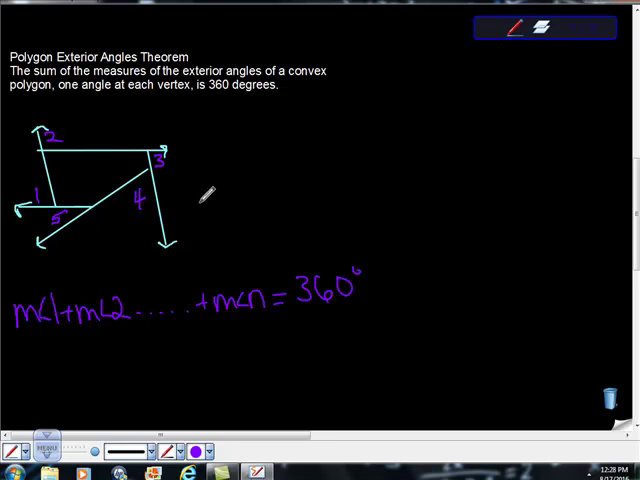
{"action": "type", "text": "n ="}
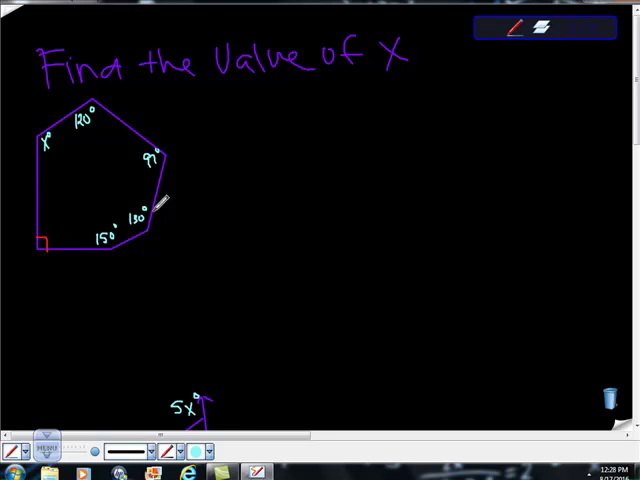
{"action": "mouse_move", "coordinate": [124, 122]}
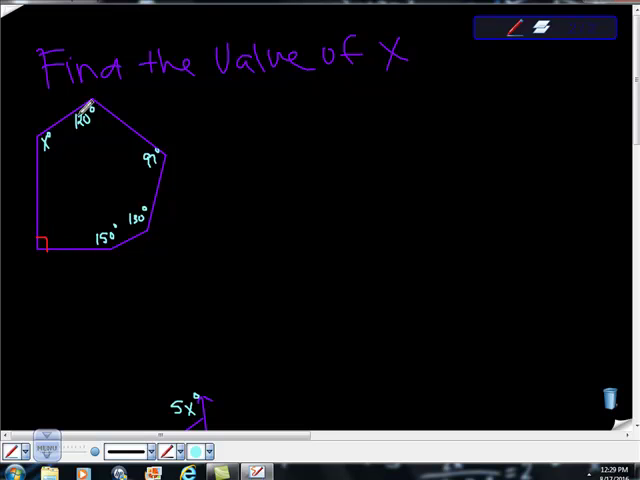
{"action": "mouse_move", "coordinate": [378, 192]}
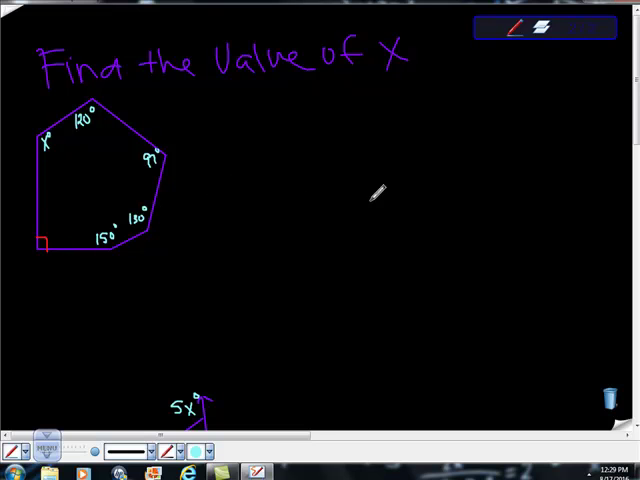
{"action": "mouse_move", "coordinate": [284, 148]}
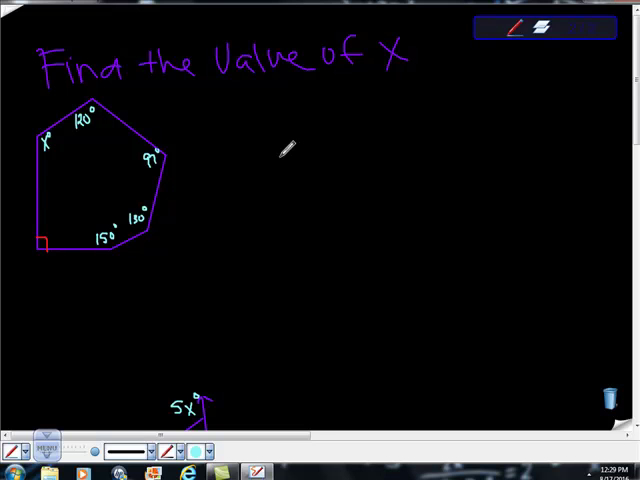
{"action": "mouse_move", "coordinate": [232, 158]}
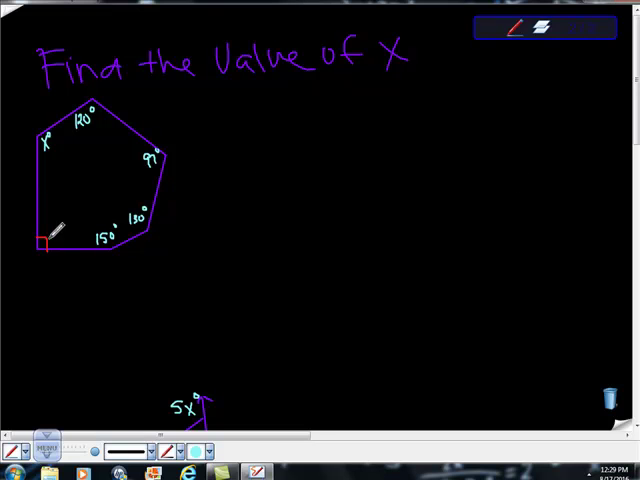
{"action": "mouse_move", "coordinate": [216, 136]}
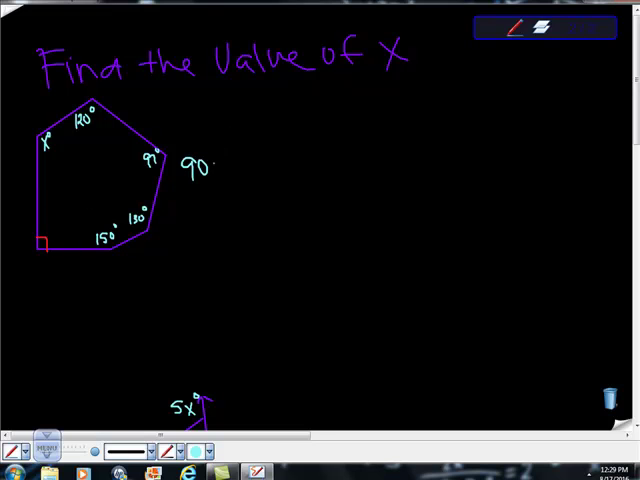
Write the hexagon angle sum 90+120+97+130+150+x = (6−2)·180
{"action": "type", "text": "+12"}
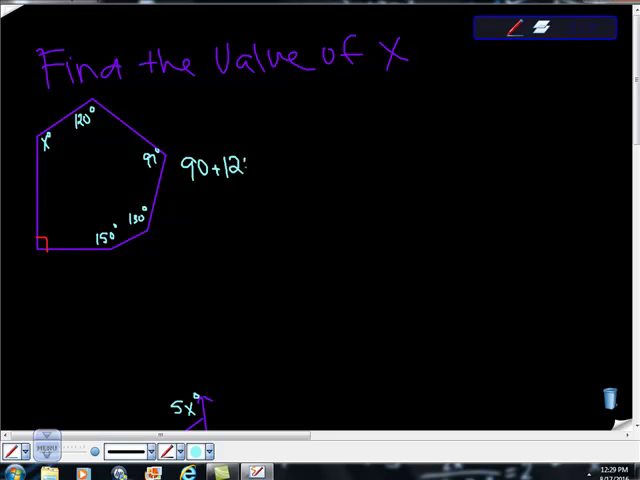
{"action": "type", "text": "0+97"}
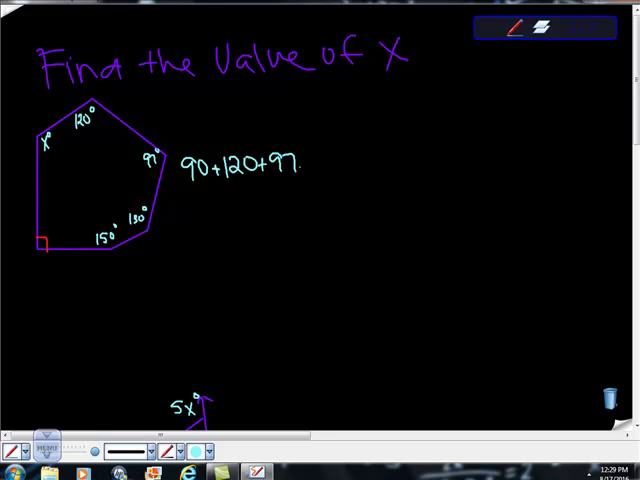
{"action": "type", "text": "+130"}
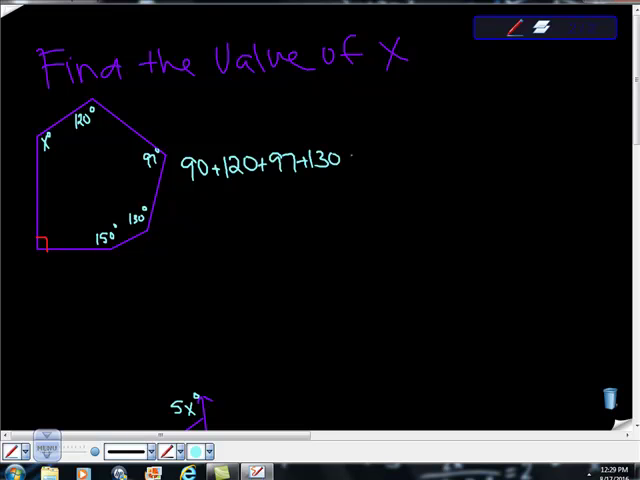
{"action": "type", "text": "+150"}
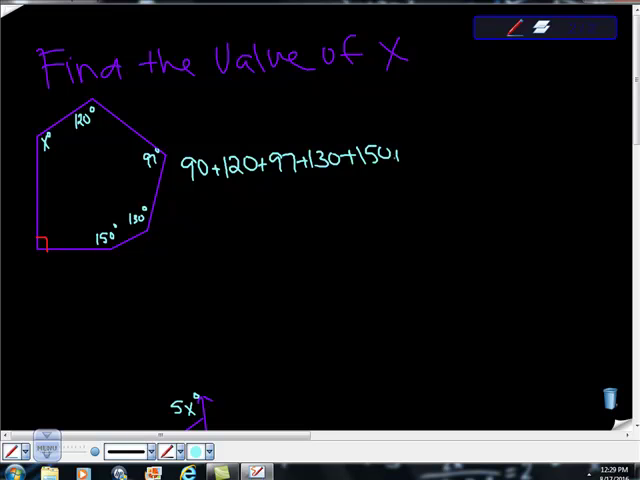
{"action": "type", "text": "+X="}
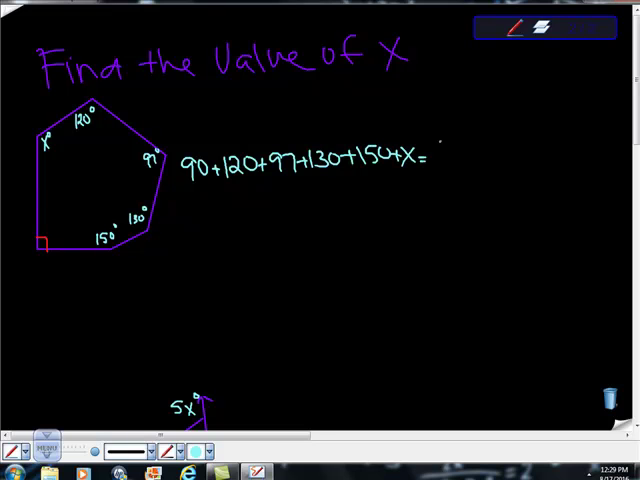
{"action": "type", "text": "(6-2)·"}
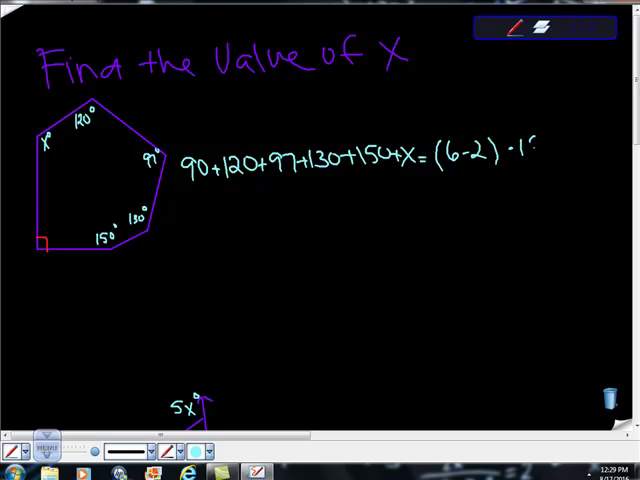
{"action": "type", "text": "180"}
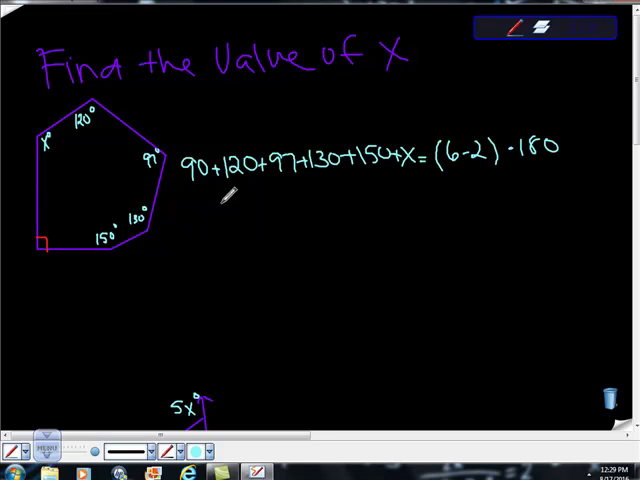
Add the known angles to 587, compute 4·180 = 720, and write 587 + x = 720
{"action": "type", "text": "250 ="}
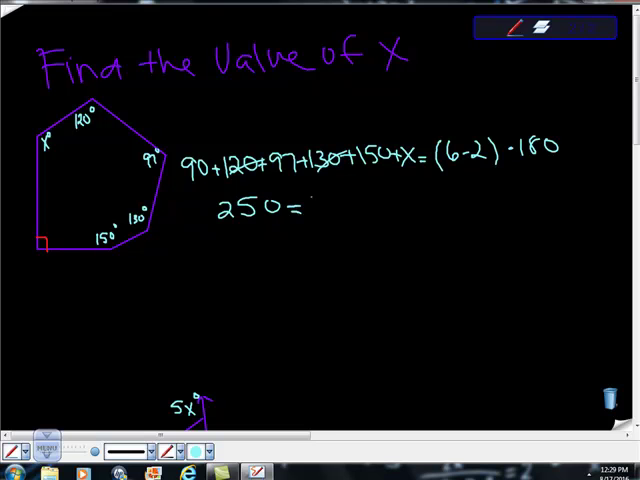
{"action": "type", "text": "400"}
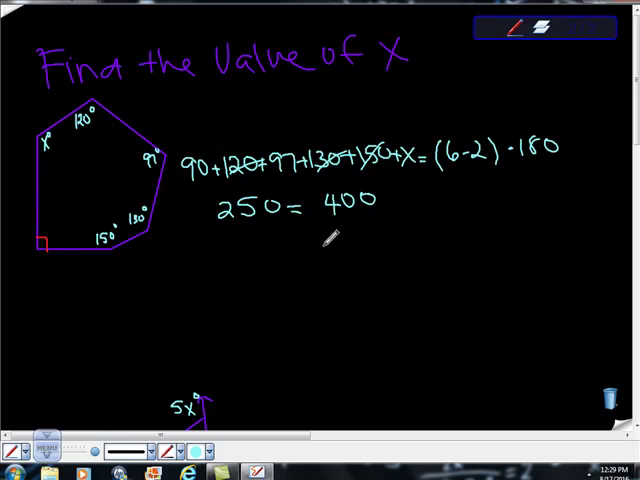
{"action": "type", "text": "+ 187"}
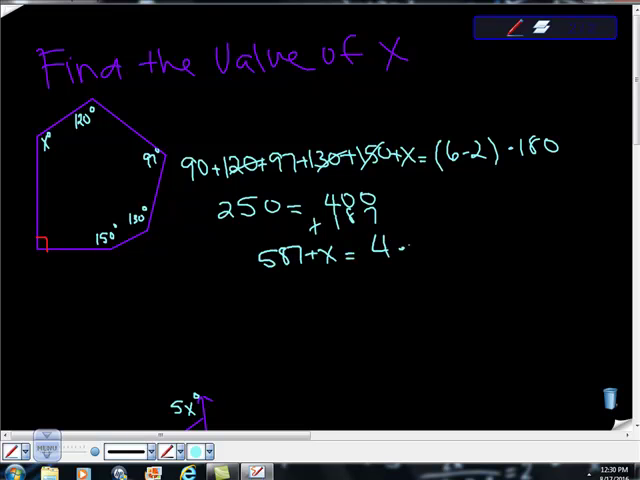
{"action": "type", "text": "180"}
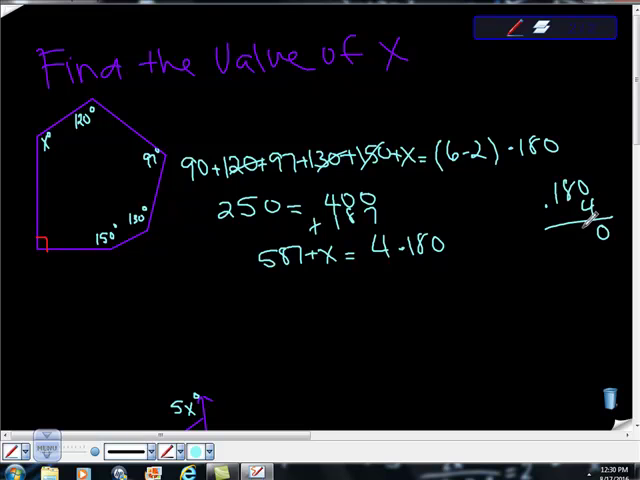
{"action": "type", "text": "20"}
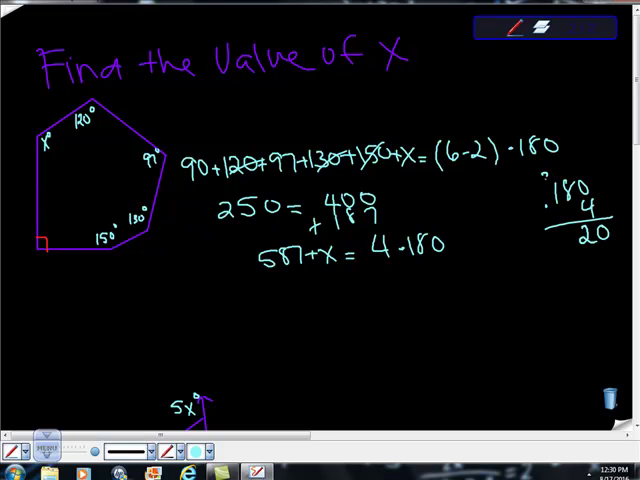
{"action": "type", "text": "3"}
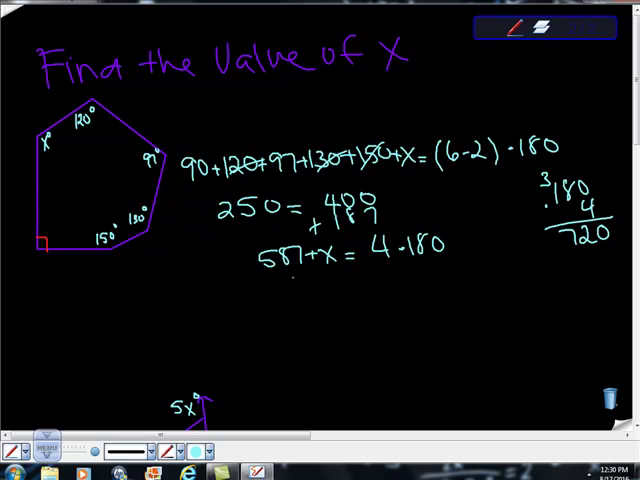
{"action": "type", "text": "587+"}
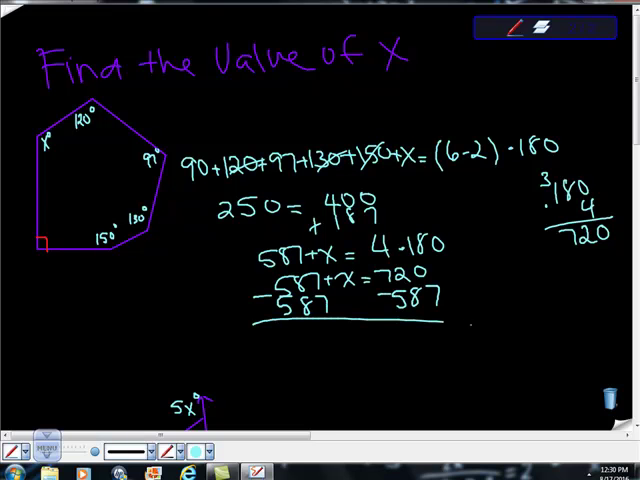
Subtract 587 from 720 and write the hexagon answer x = 133°
{"action": "type", "text": "x="}
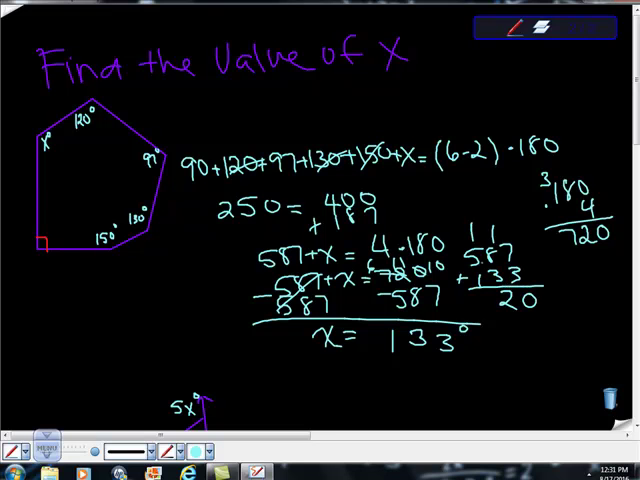
{"action": "type", "text": "720"}
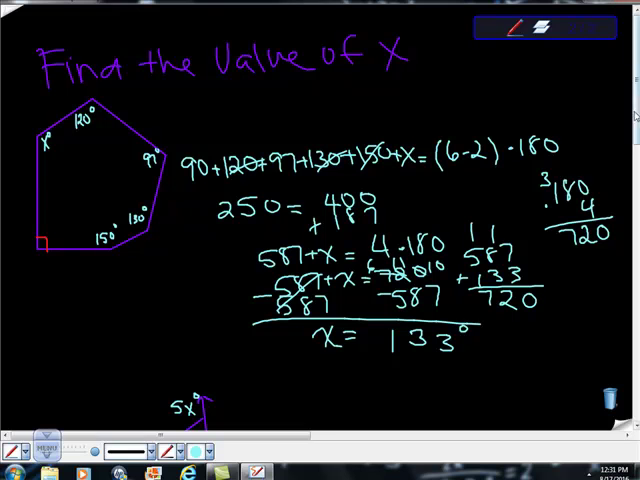
{"action": "scroll", "scroll_direction": "down", "scroll_amount": 3}
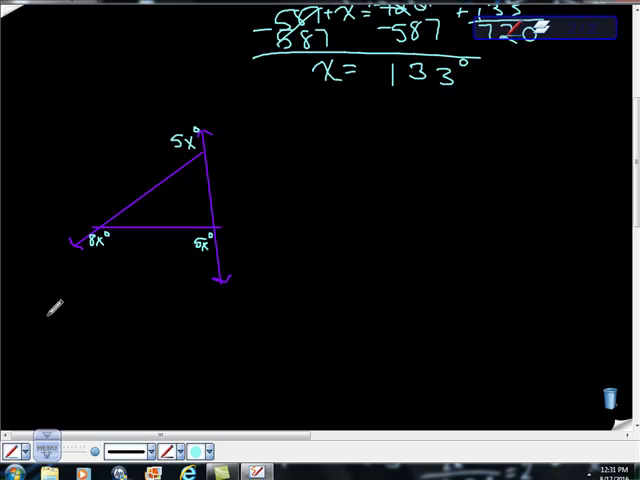
Write the triangle's exterior angle sum 5x + 5x + 8x = 360° beneath it
{"action": "type", "text": "5x+"}
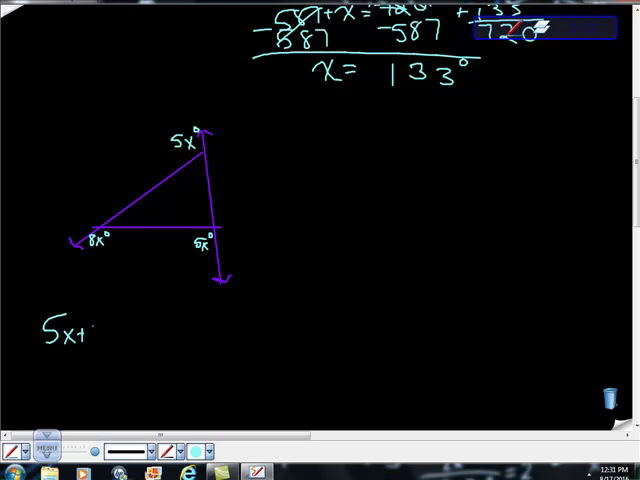
{"action": "type", "text": "18+5"}
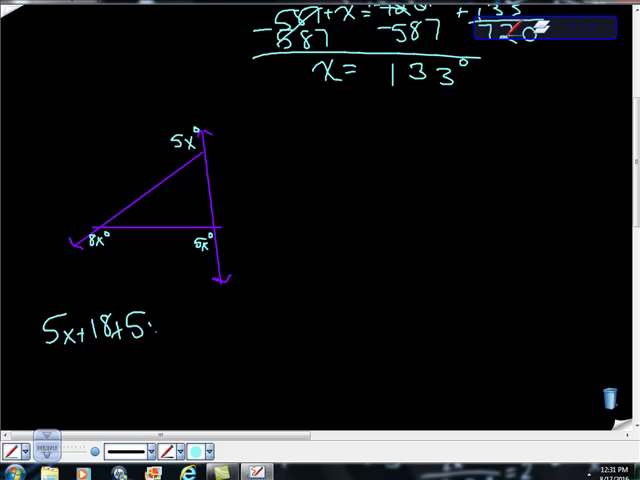
{"action": "type", "text": "x"}
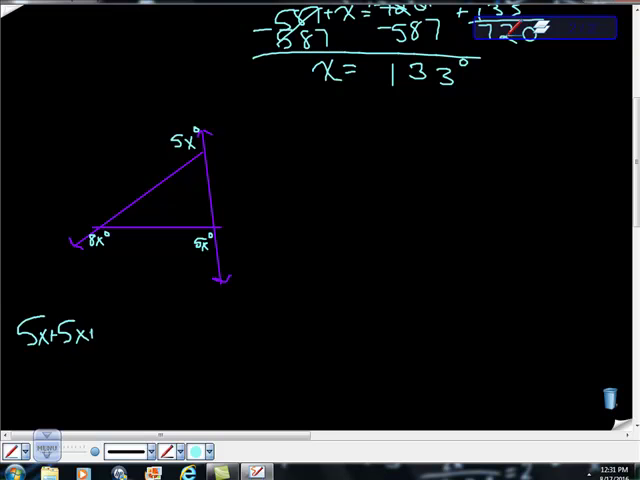
{"action": "type", "text": "8x ="}
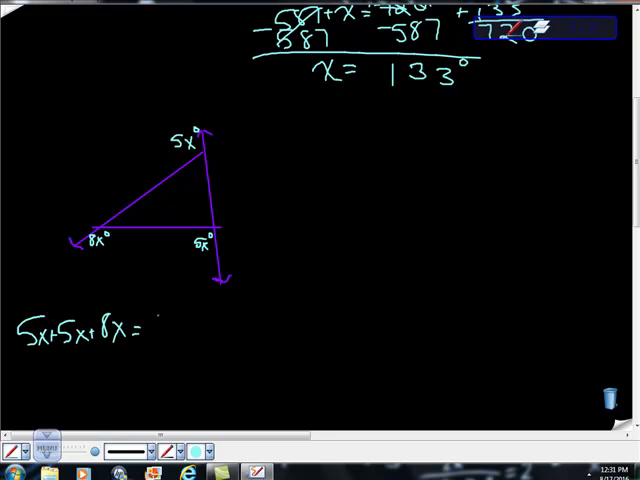
{"action": "type", "text": "360°"}
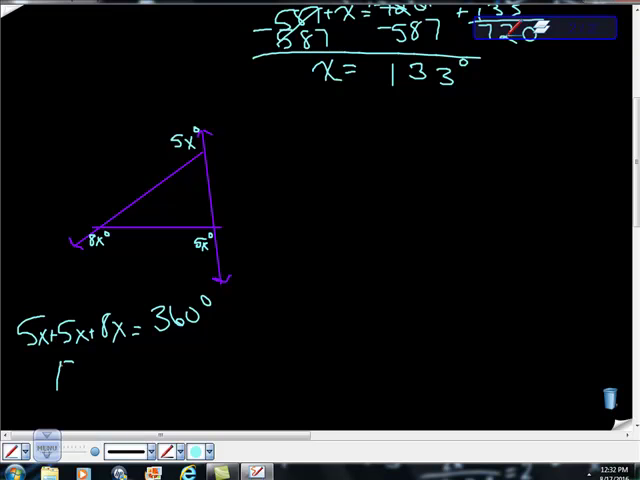
Simplify to 18x = 360°, divide both sides by 18, and write x = 20°
{"action": "type", "text": "8x="}
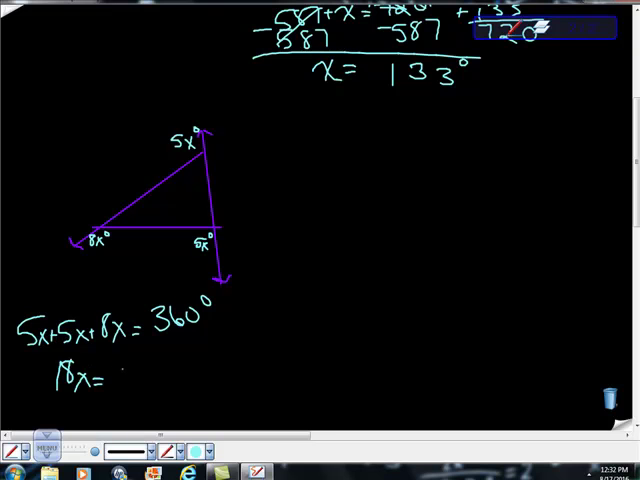
{"action": "type", "text": "360°"}
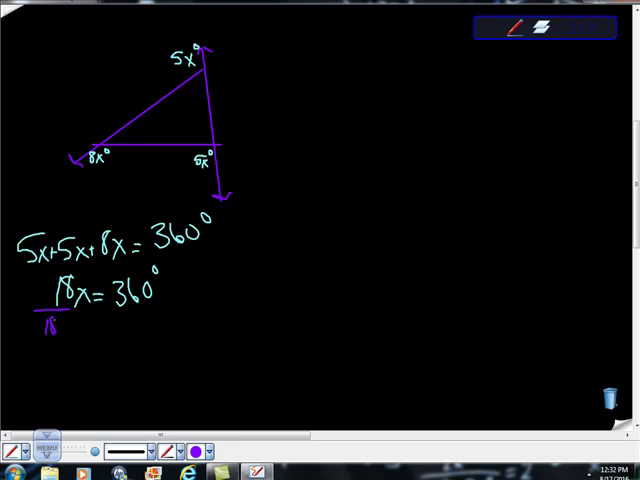
{"action": "type", "text": "18"}
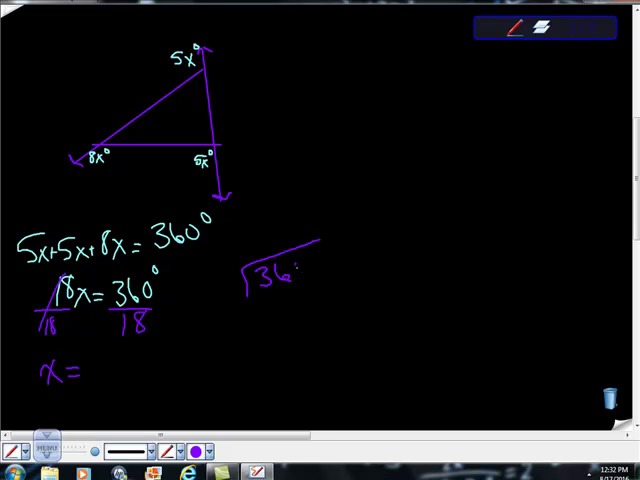
{"action": "type", "text": "18 360"}
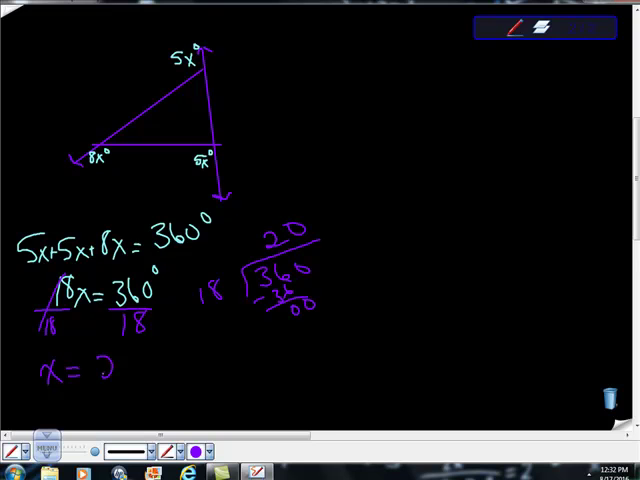
{"action": "type", "text": "20"}
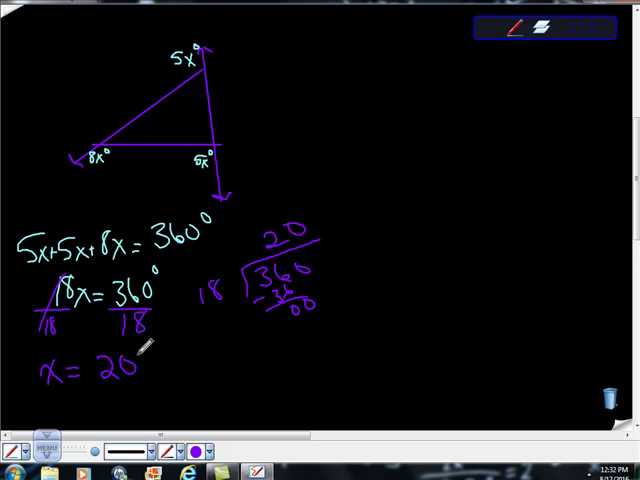